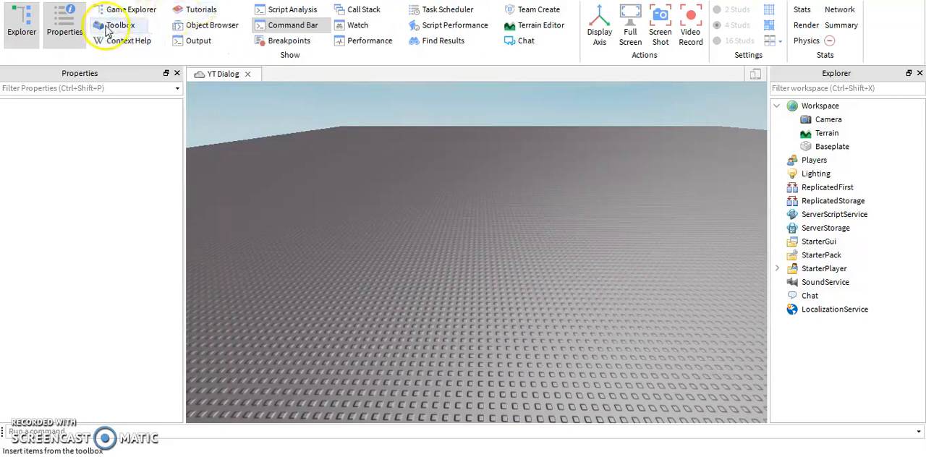
# Insert a character model from the Toolbox onto the baseplate as the NPC.
pyautogui.click(119, 24)
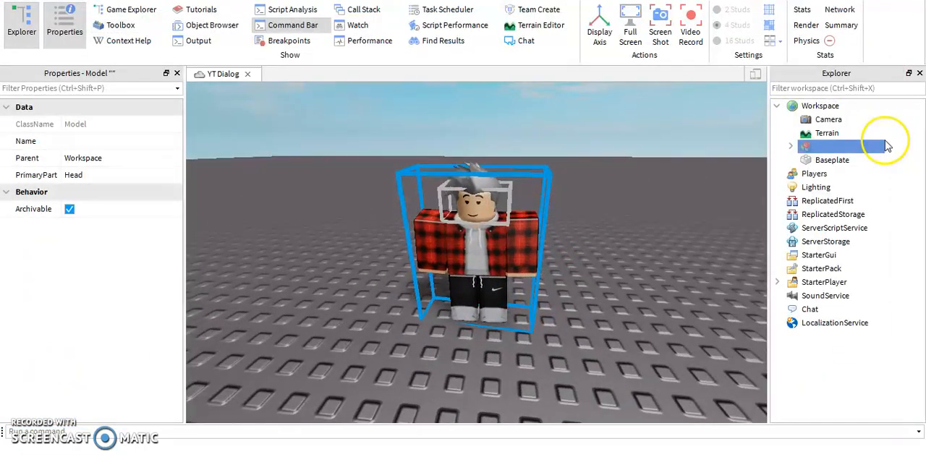
# Insert a Dialog into the NPC's Head and set its InitialPrompt to 'am cool'.
pyautogui.click(790, 147)
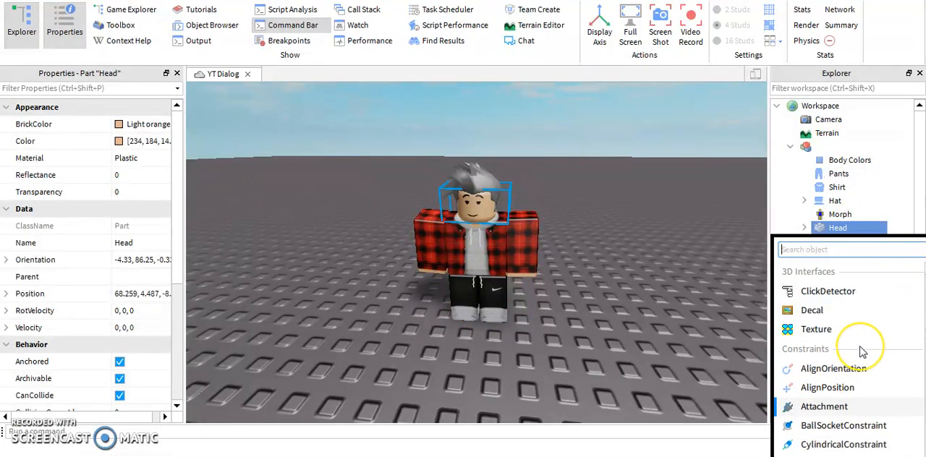
pyautogui.write('di')
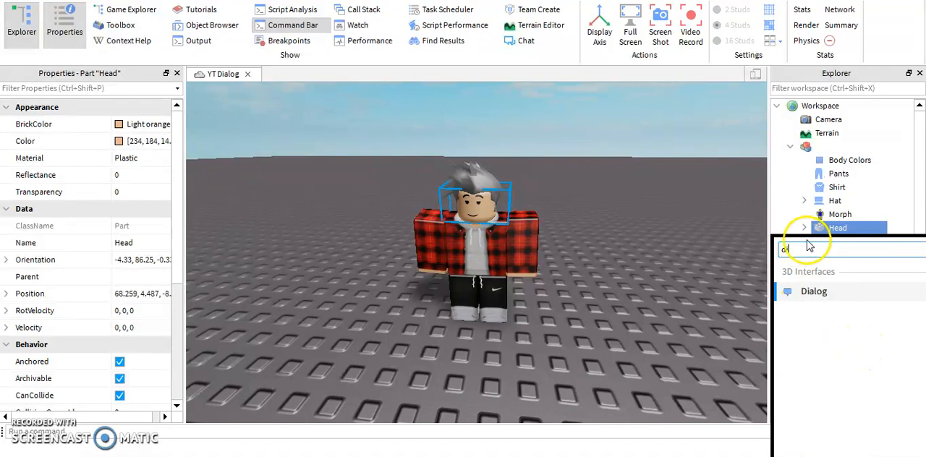
pyautogui.click(804, 227)
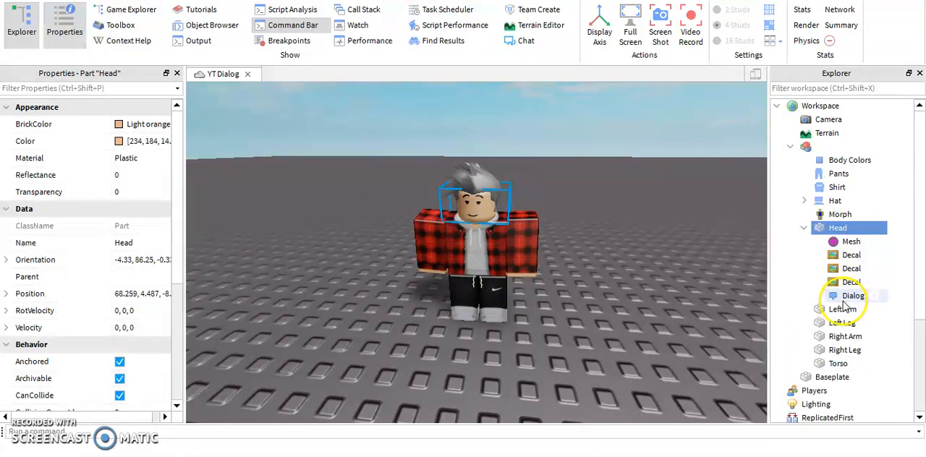
pyautogui.click(854, 295)
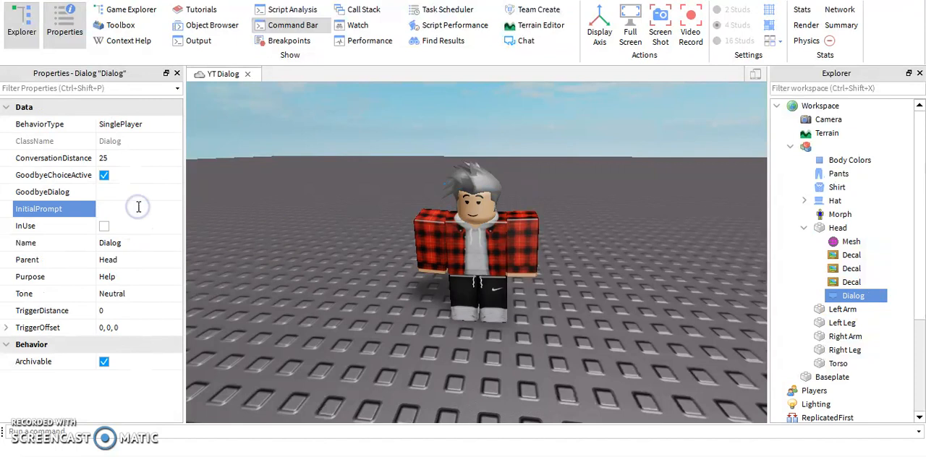
pyautogui.write('am cool')
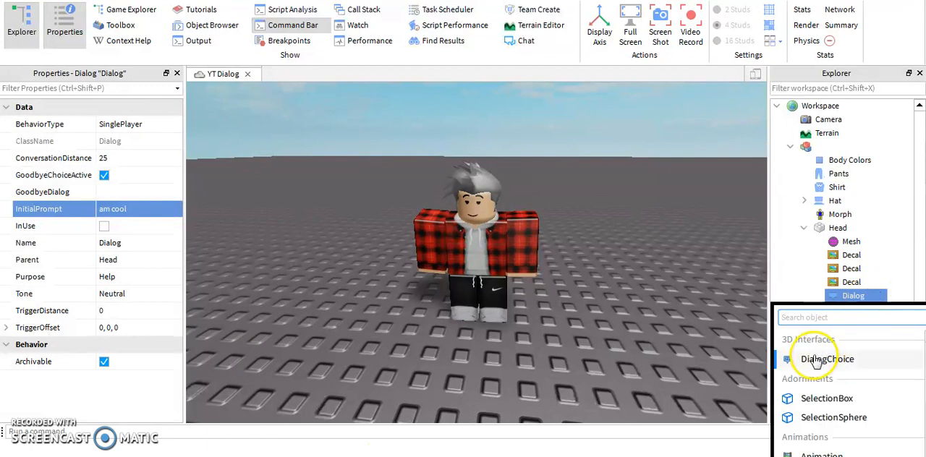
# Add a DialogChoice under the Dialog with the player line 'cool'.
pyautogui.click(827, 359)
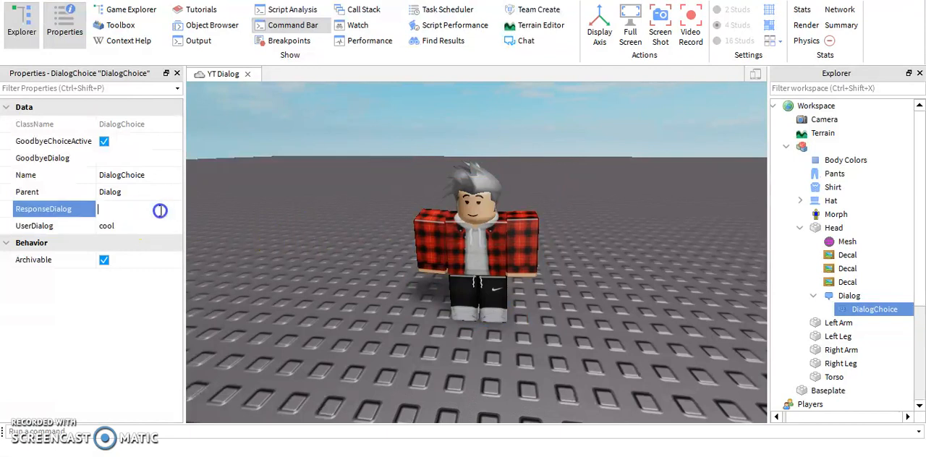
pyautogui.write('ik')
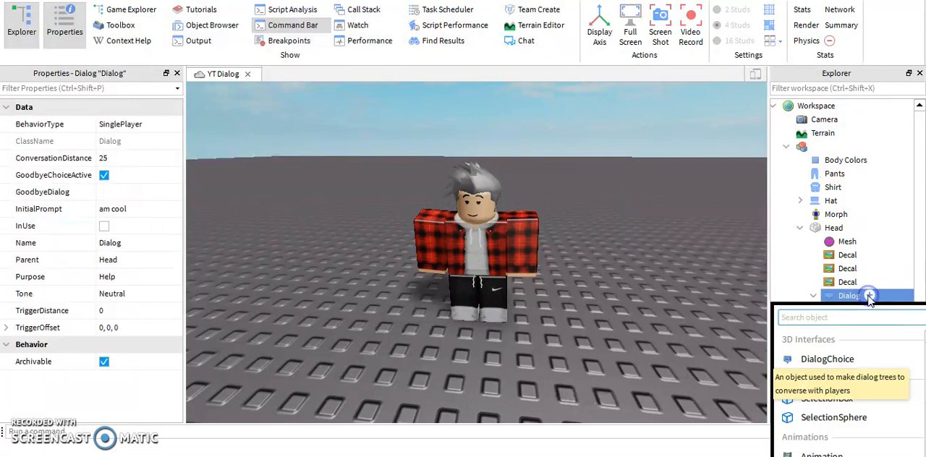
# Add a second DialogChoice with player line 'not cool' and response 'ok'.
pyautogui.click(826, 359)
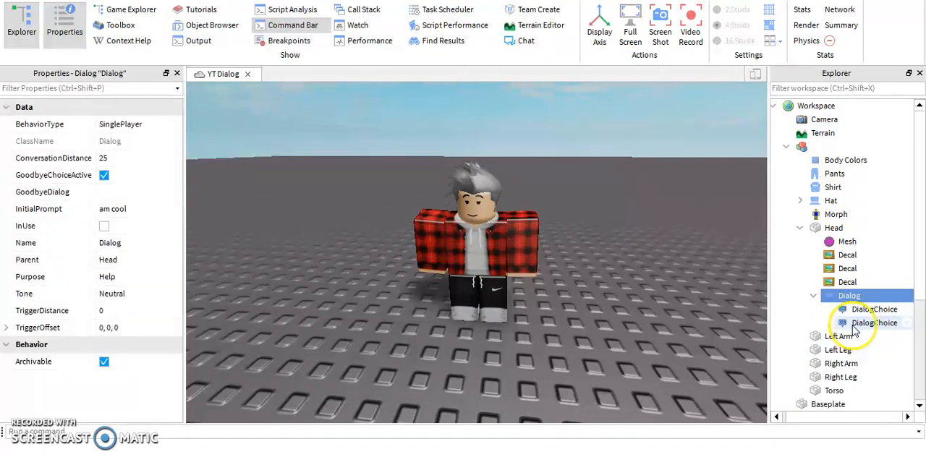
pyautogui.click(874, 323)
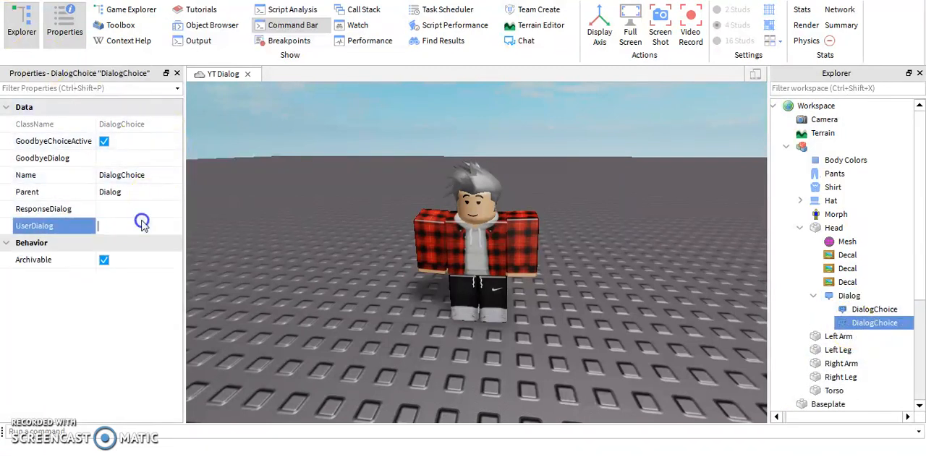
pyautogui.write('not cool')
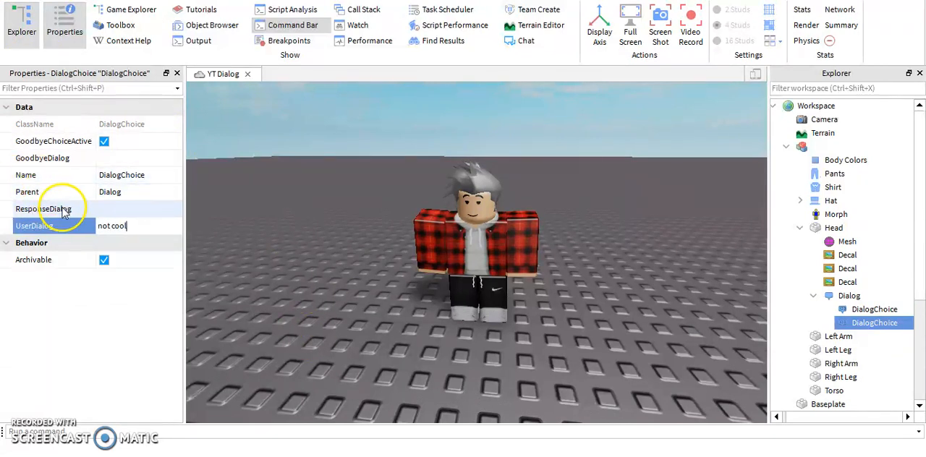
pyautogui.click(134, 208)
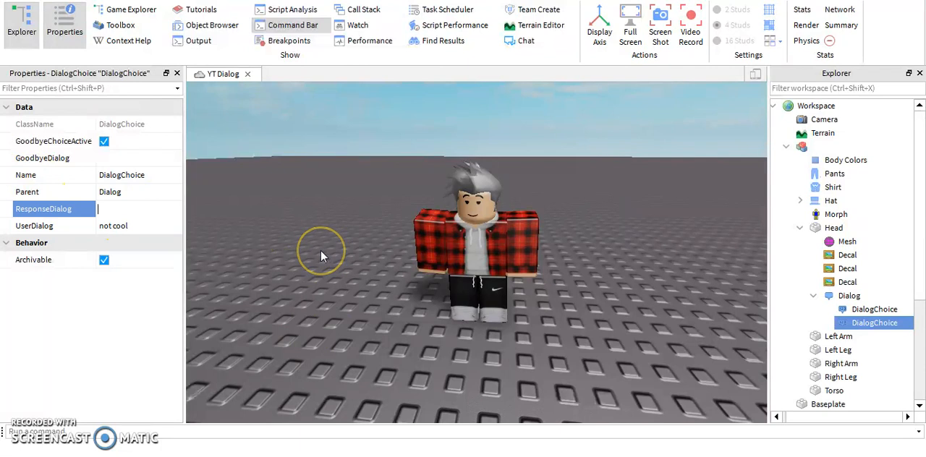
pyautogui.write('ok')
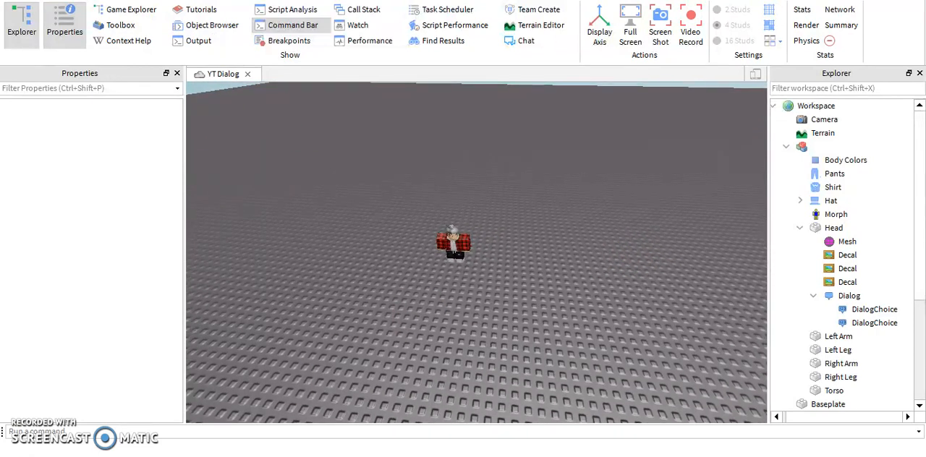
pyautogui.click(849, 295)
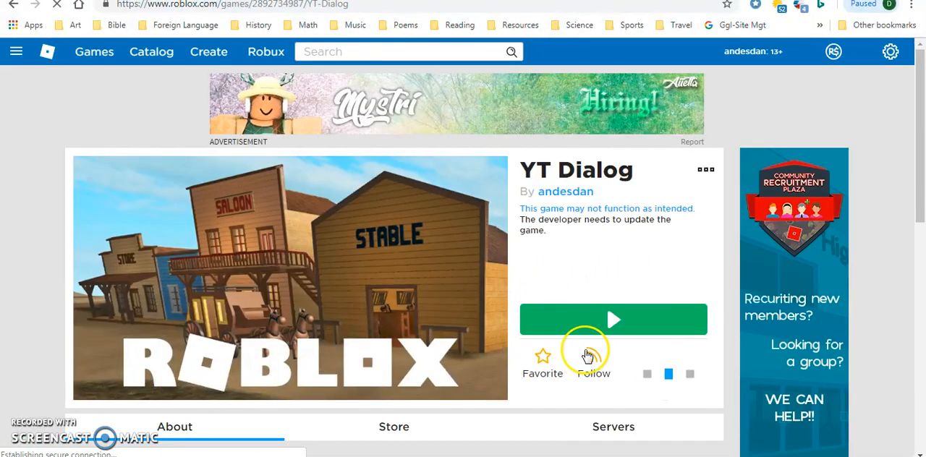
# Launch the YT Dialog game with the Play button on its web page.
pyautogui.click(613, 319)
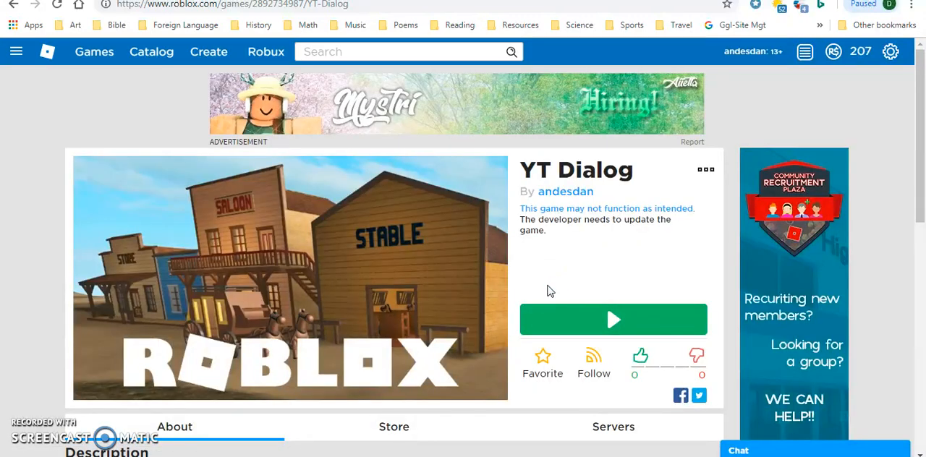
pyautogui.click(613, 319)
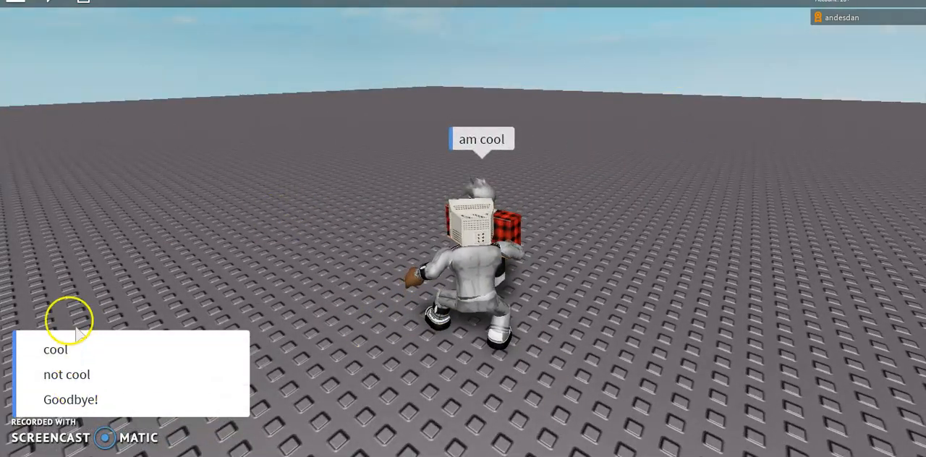
# Reply 'cool' to the NPC in-game, then select the Dialog in Studio.
pyautogui.click(67, 374)
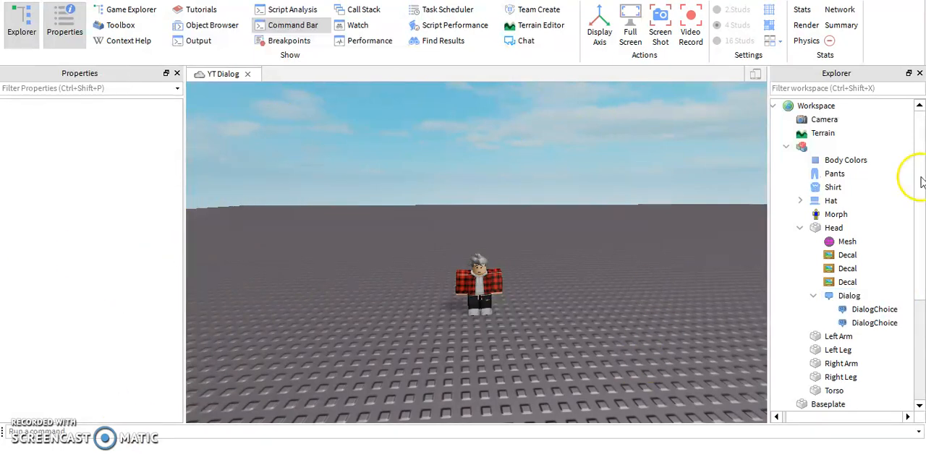
pyautogui.click(849, 295)
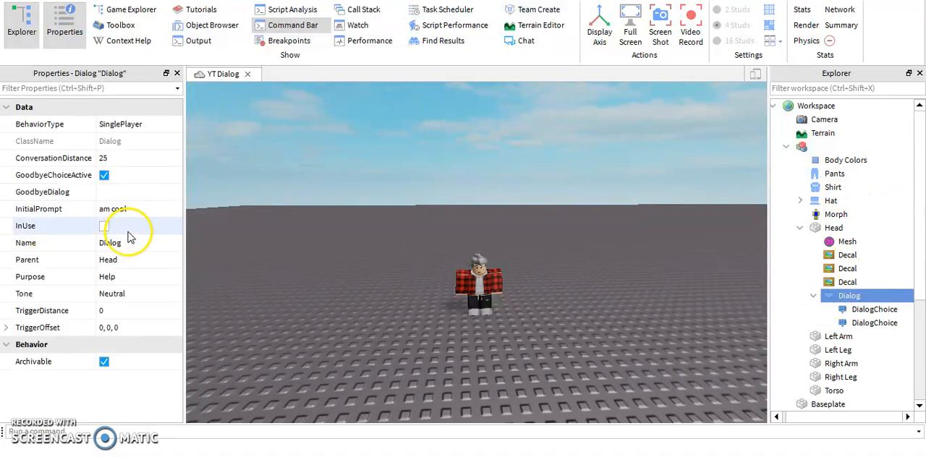